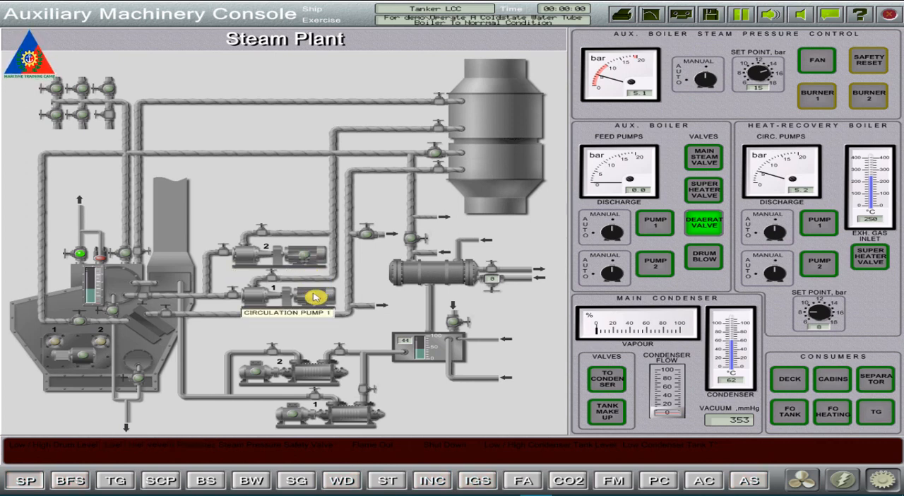
mouse_move(517, 314)
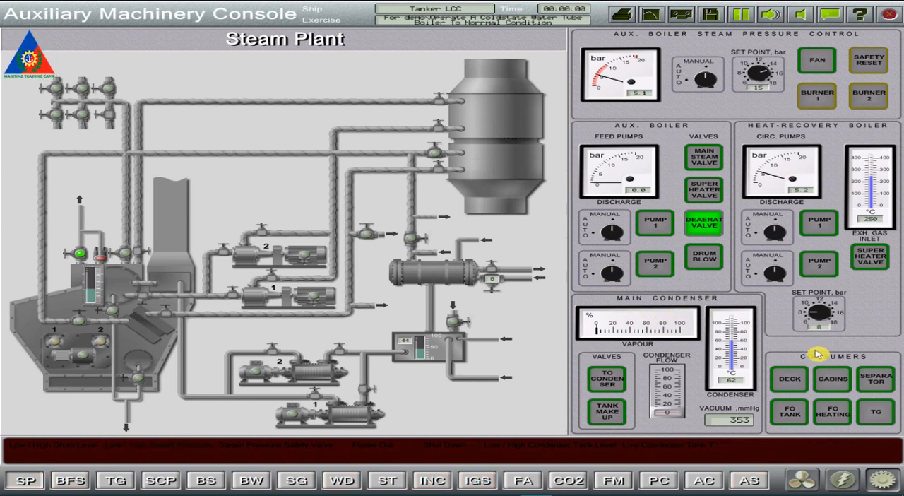
mouse_move(856, 380)
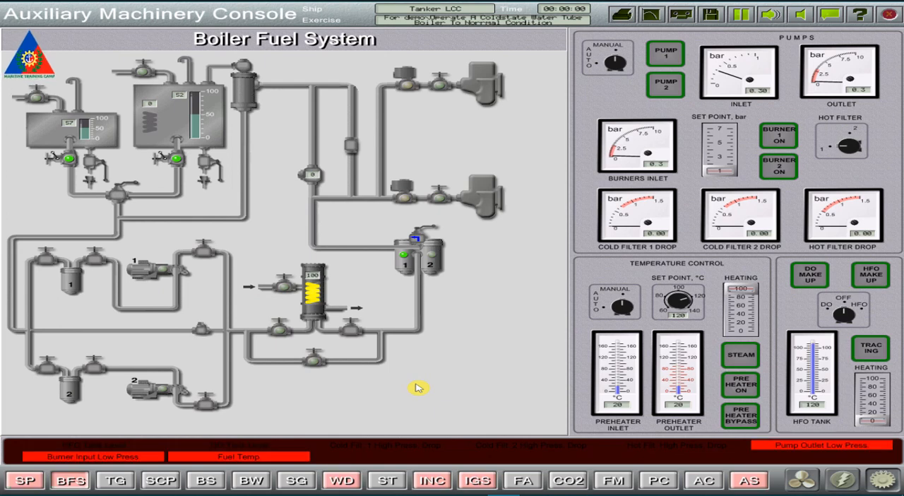
mouse_move(463, 348)
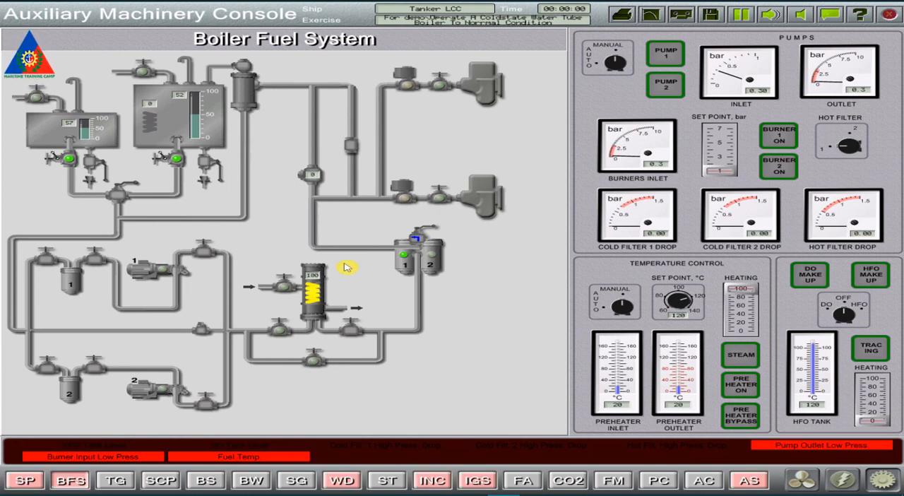
mouse_move(247, 162)
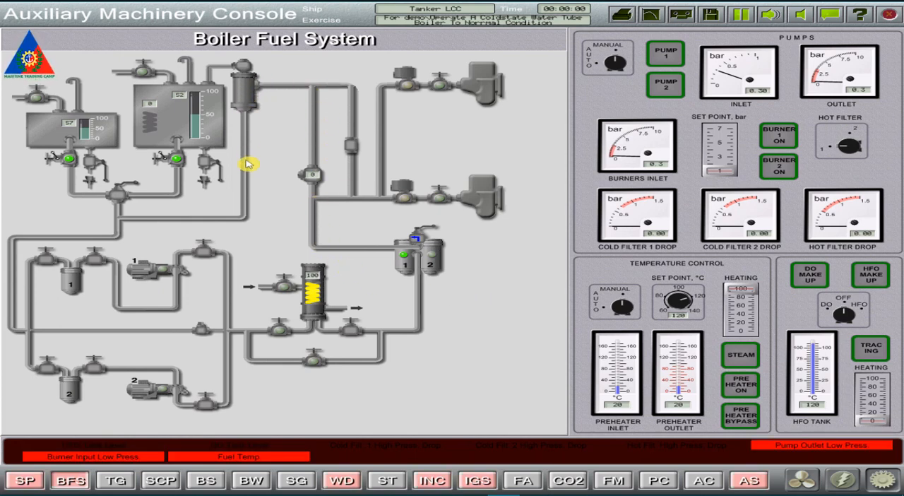
mouse_move(124, 198)
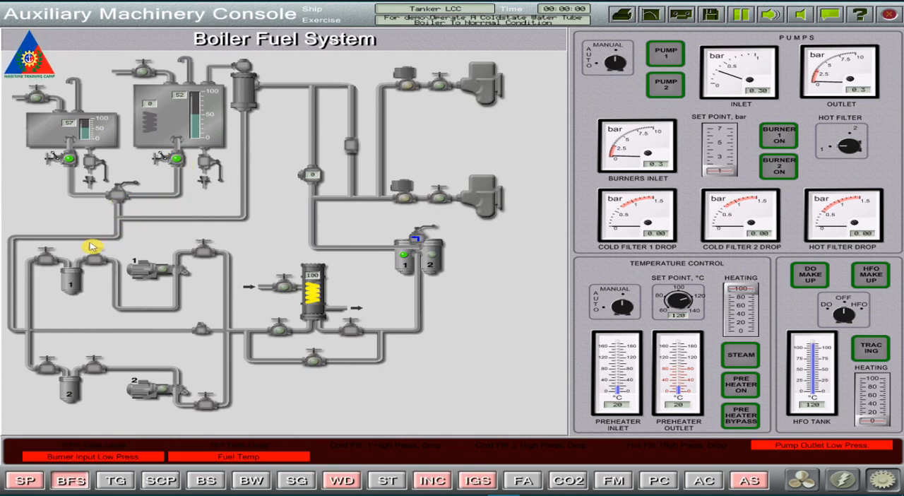
mouse_move(316, 315)
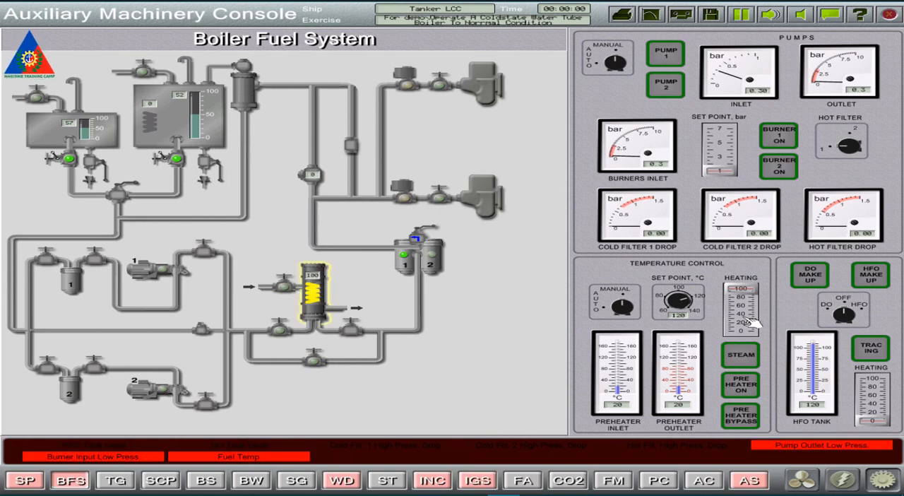
- Acknowledge the active alarms and bring up the Alarm Panel overview of all ship systems
left_click(26, 480)
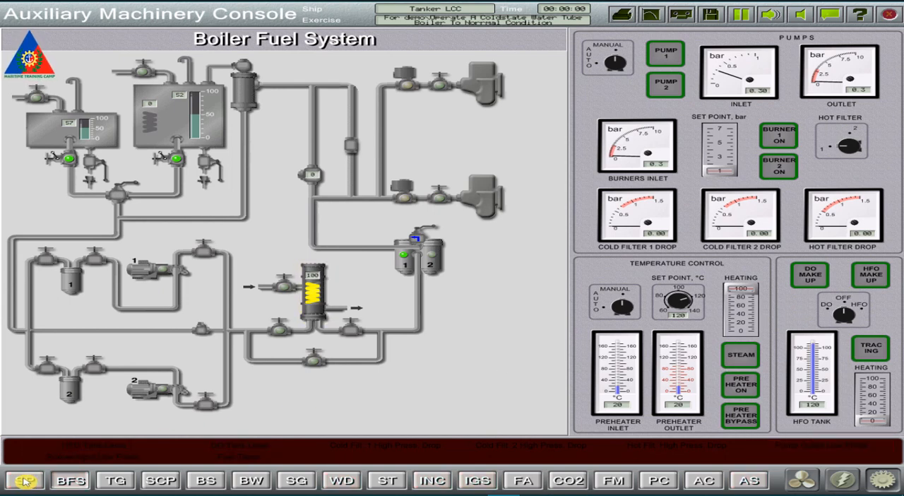
left_click(25, 477)
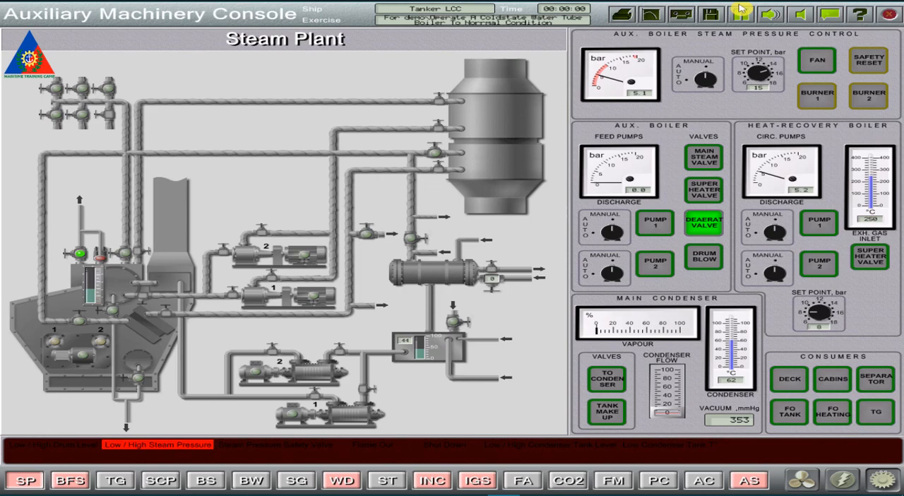
left_click(746, 476)
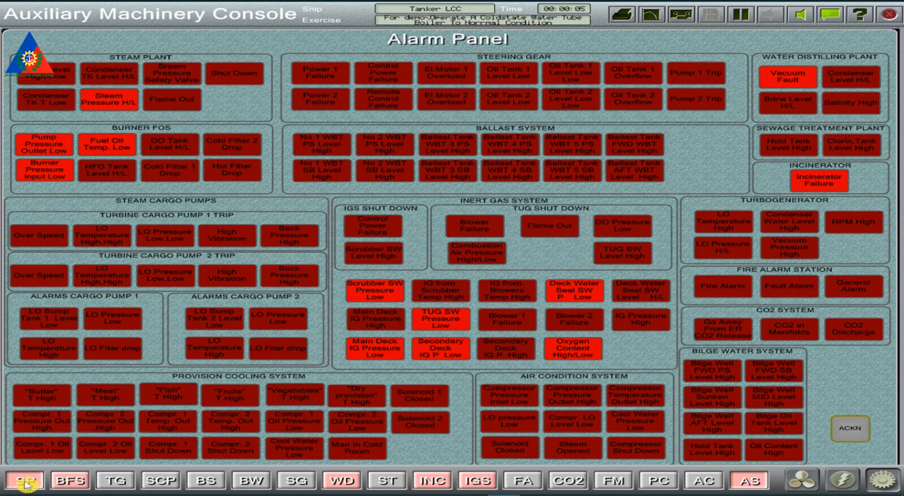
- Return from the Alarm Panel to the Steam Plant page via the SP tab
left_click(23, 478)
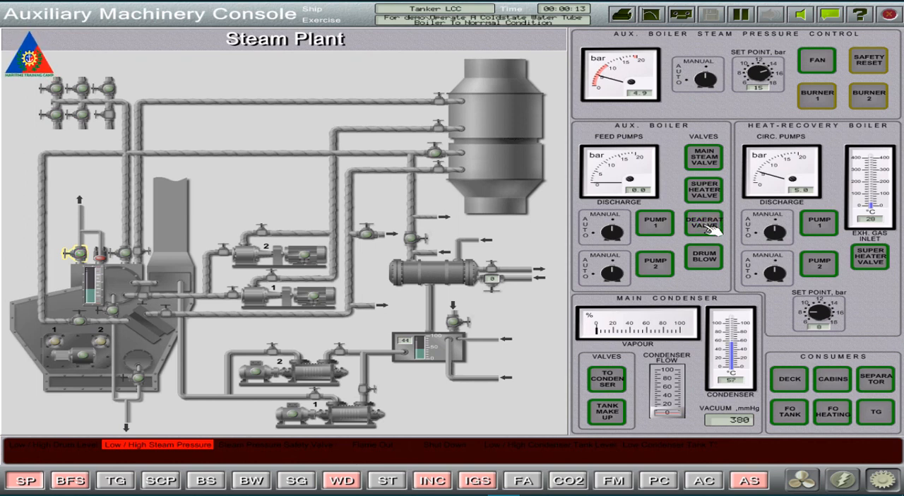
mouse_move(652, 104)
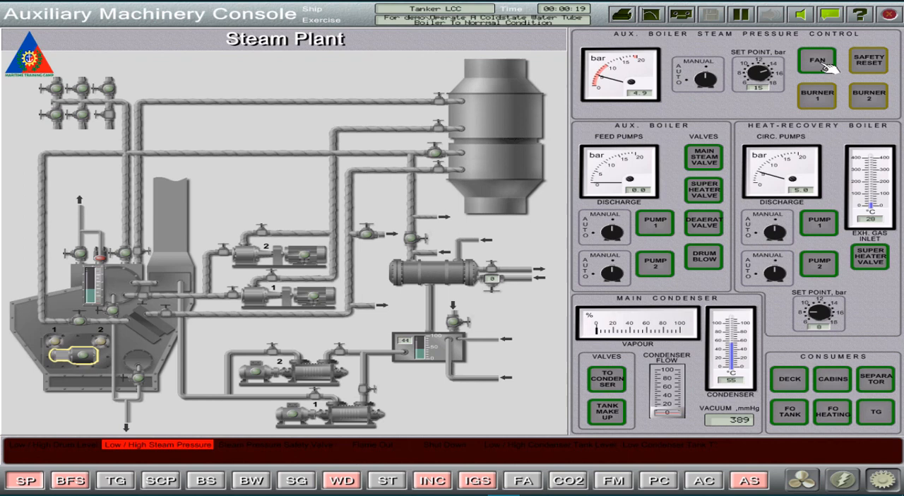
- Start the auxiliary boiler FAN from the Steam Pressure Control panel
left_click(820, 64)
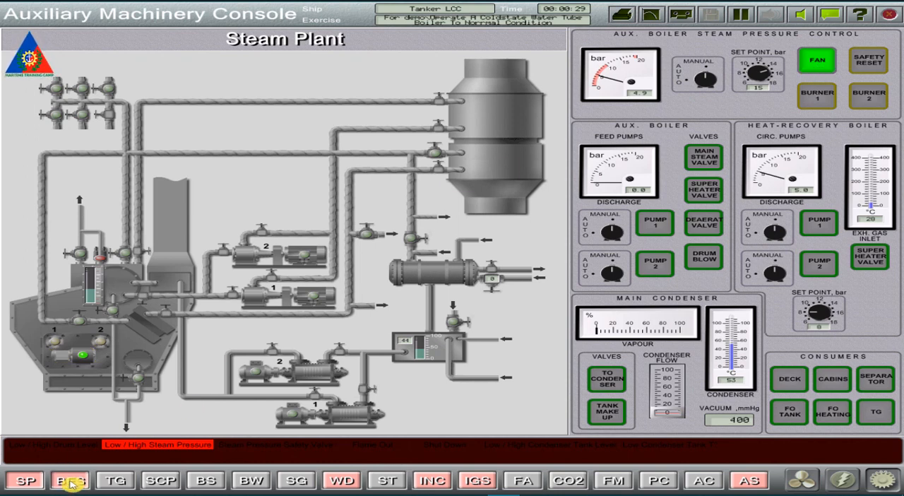
- On the Boiler Fuel System page, select the fuel oil supply and switch on the preheater with steam heating
left_click(69, 480)
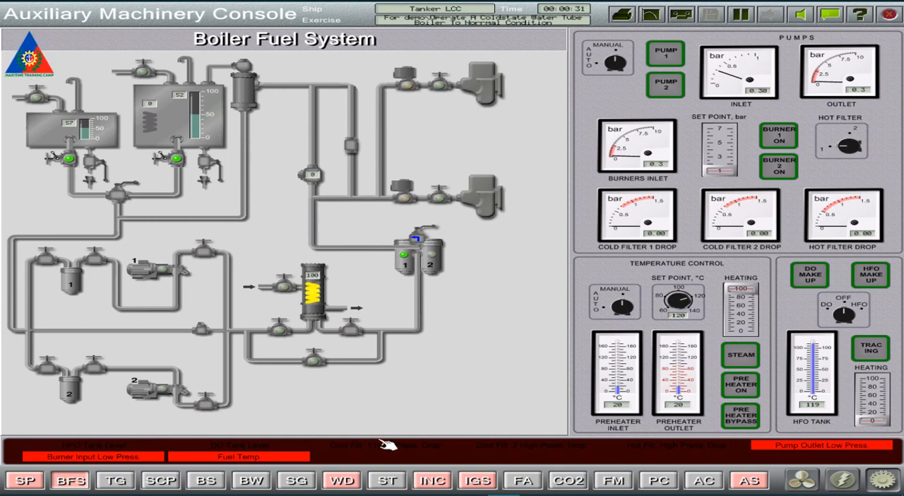
mouse_move(323, 412)
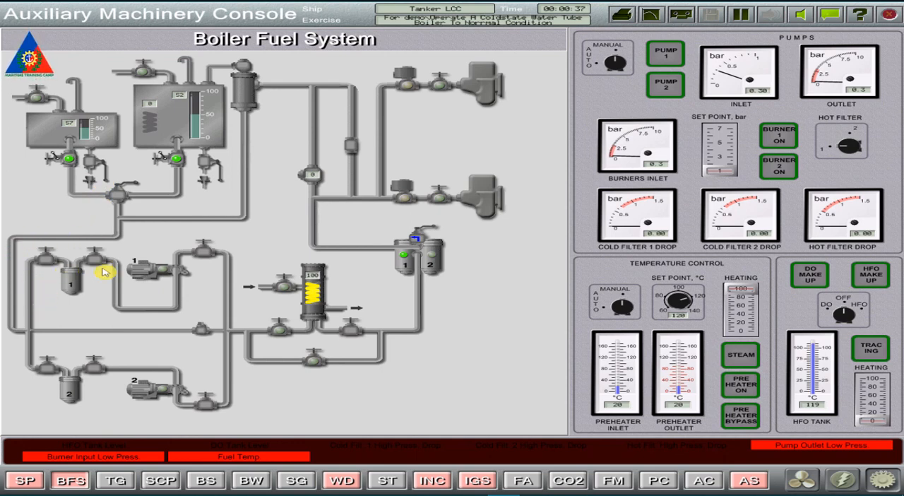
mouse_move(397, 253)
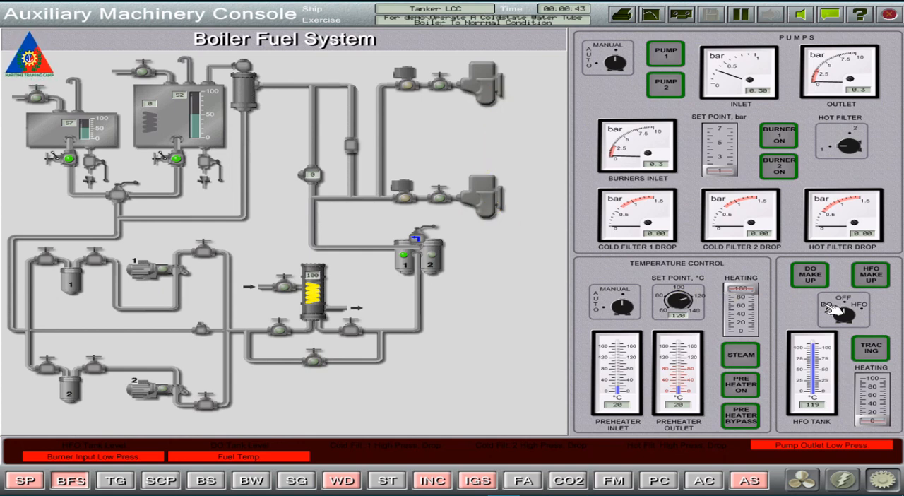
left_click(842, 308)
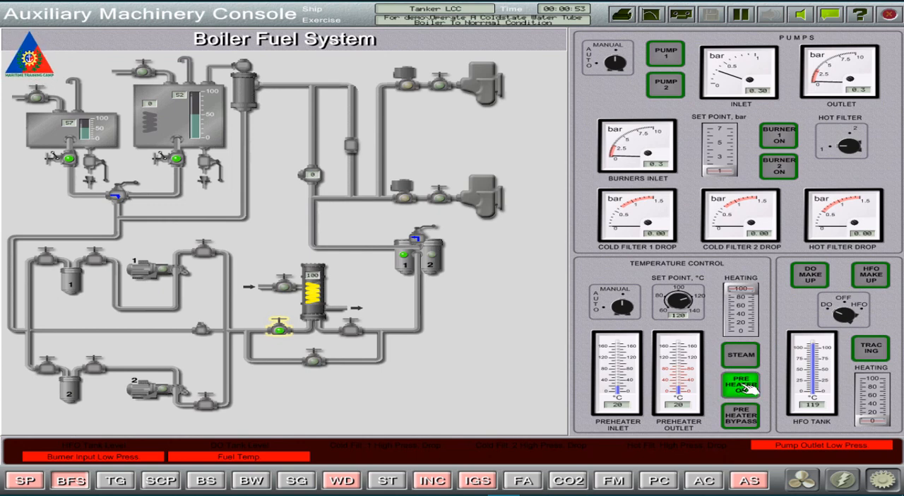
left_click(742, 393)
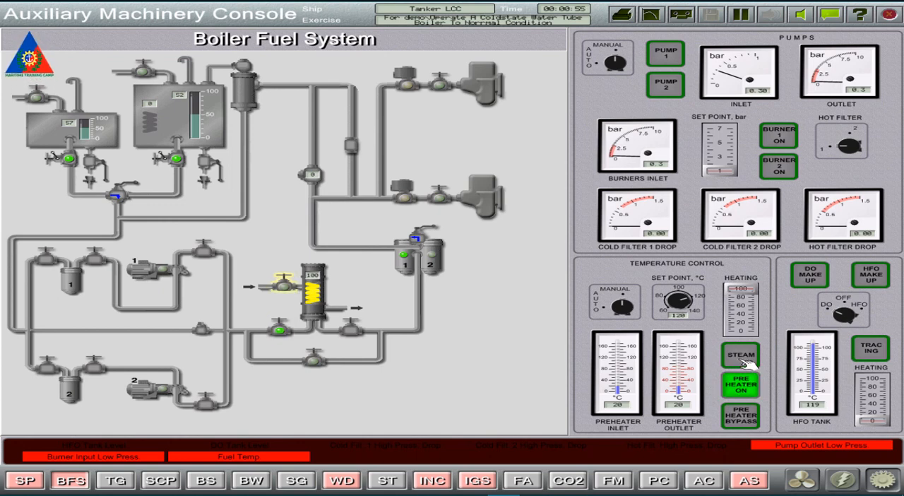
left_click(739, 356)
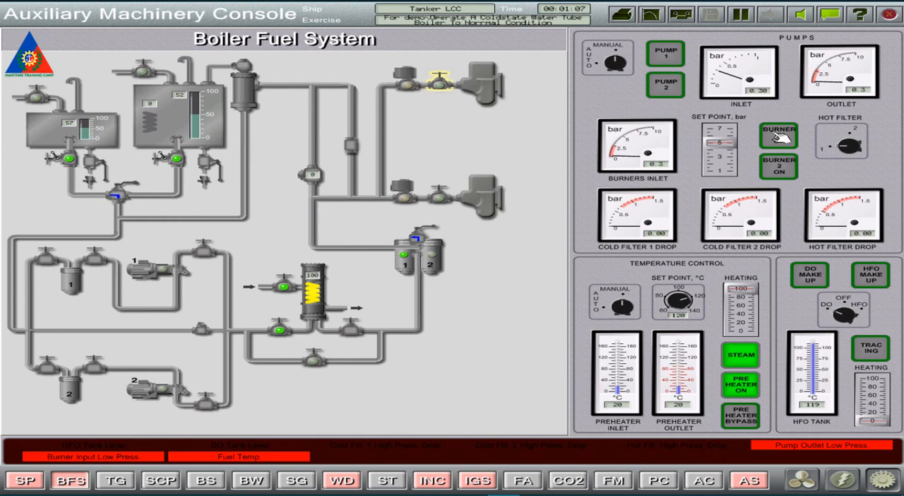
- Turn on fuel supply to burner 1 in the Boiler Fuel System
left_click(779, 132)
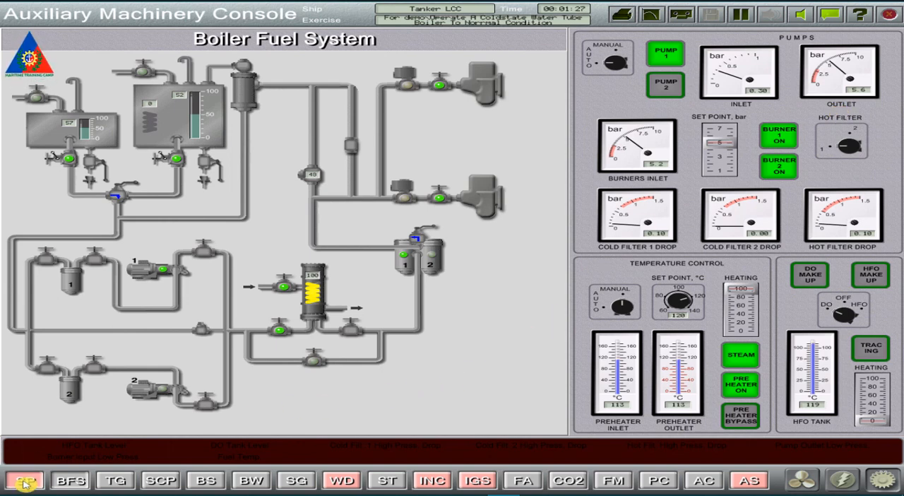
- Back on the Steam Plant page, fire BURNER 1 of the auxiliary boiler
left_click(25, 477)
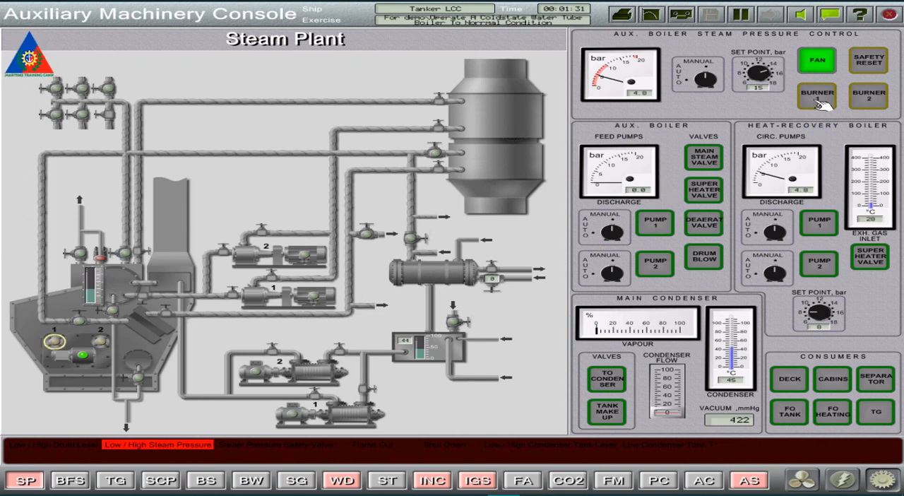
left_click(816, 94)
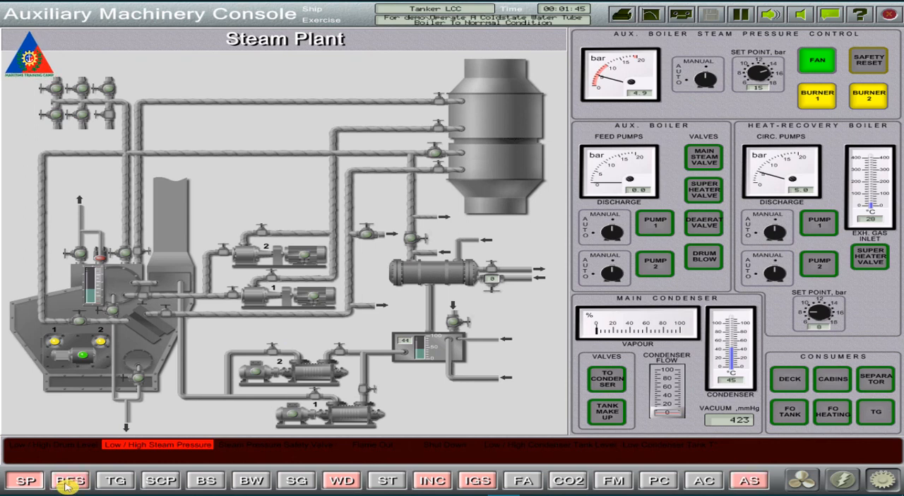
left_click(70, 483)
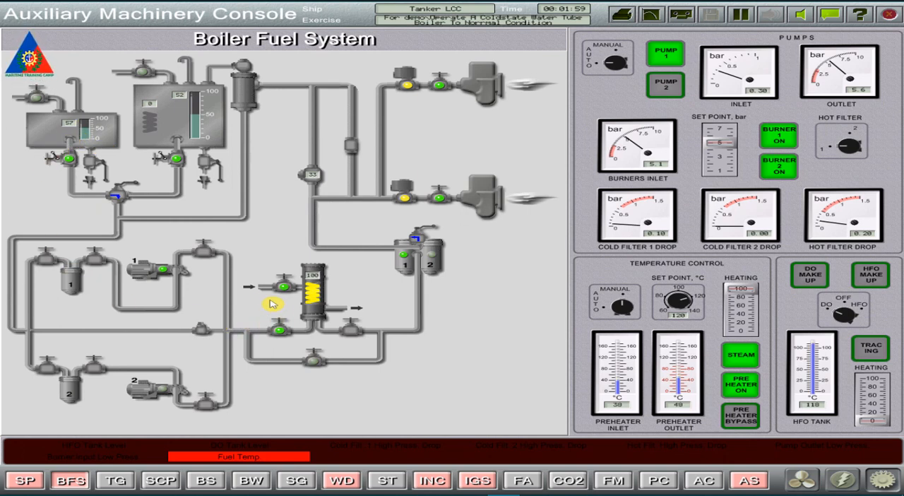
mouse_move(276, 306)
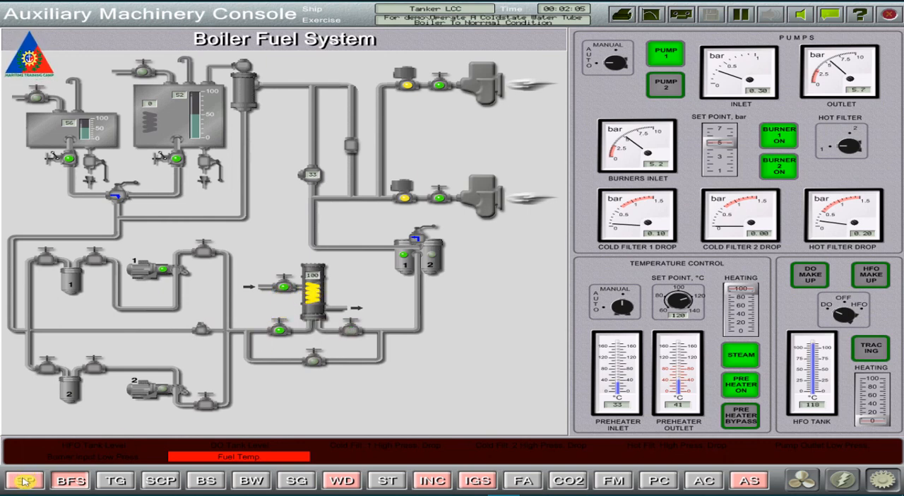
left_click(26, 478)
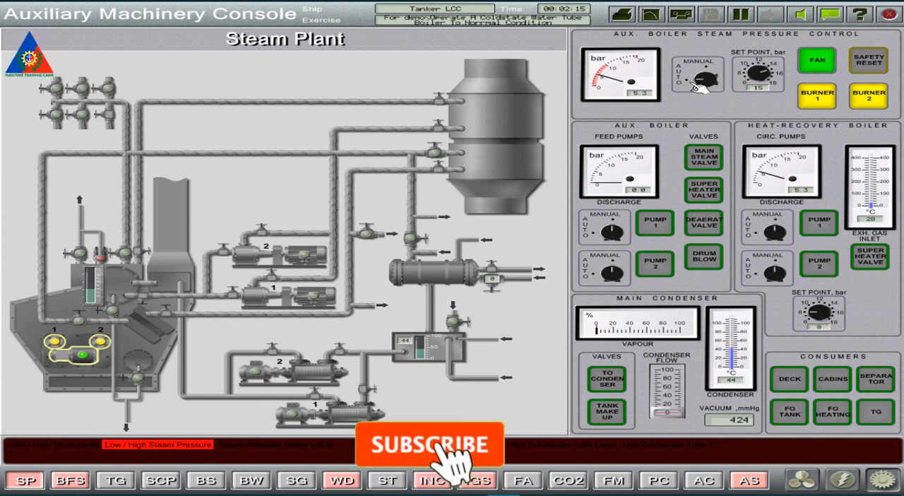
- Open the MAIN STEAM VALVE and supply steam to the fuel-oil consumers, then return to Boiler Fuel System
left_click(426, 447)
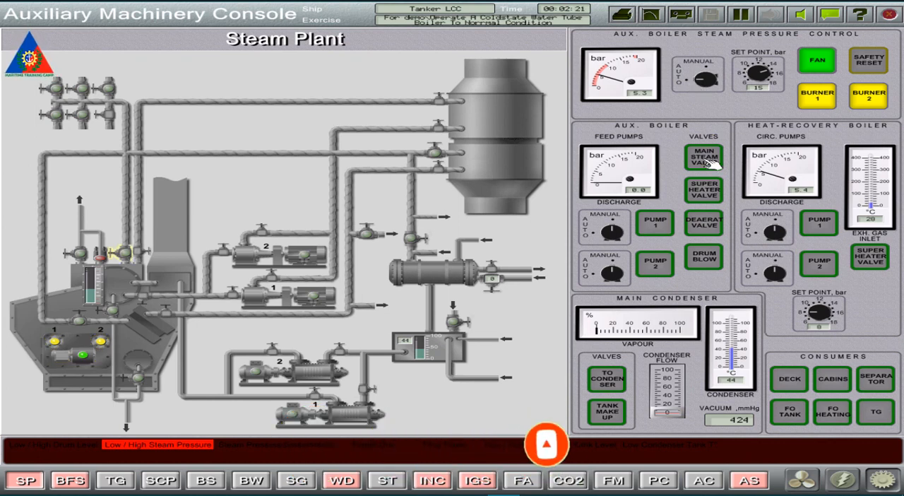
left_click(703, 162)
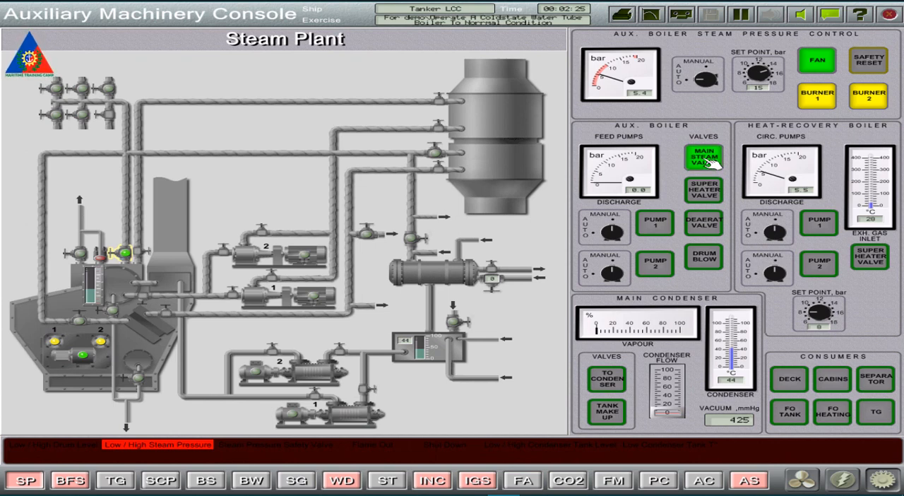
left_click(704, 157)
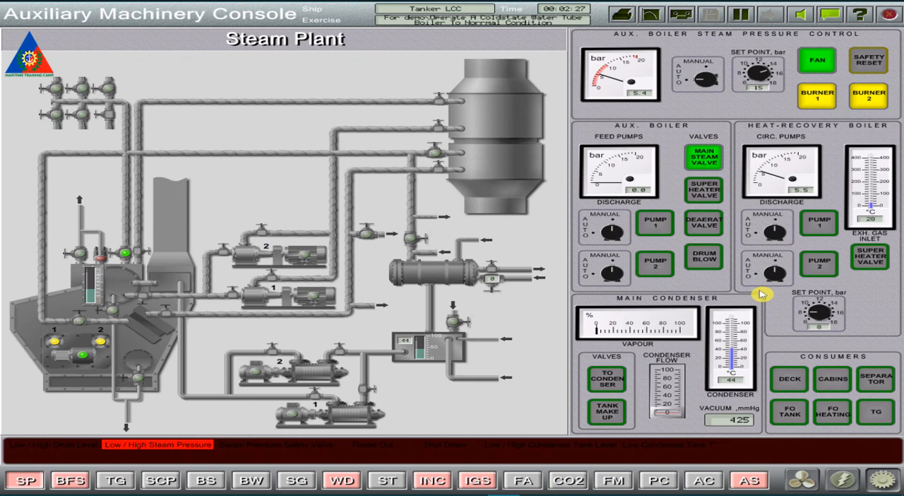
mouse_move(849, 367)
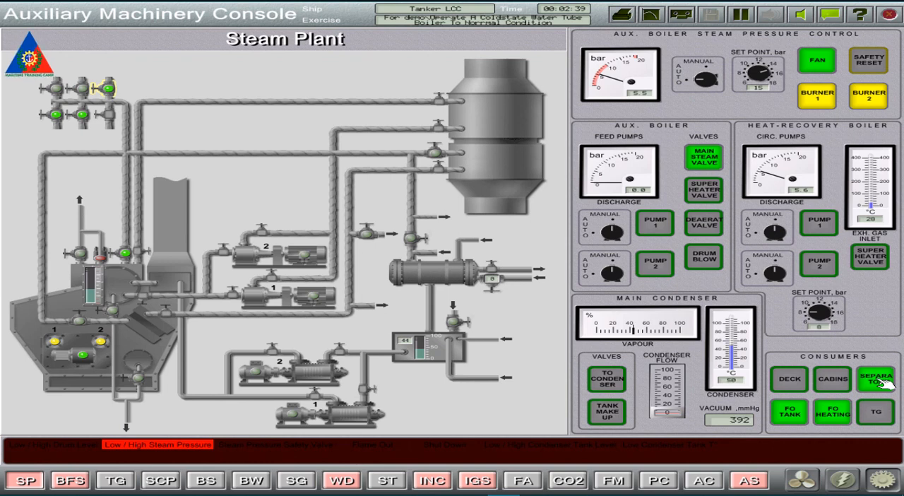
mouse_move(831, 380)
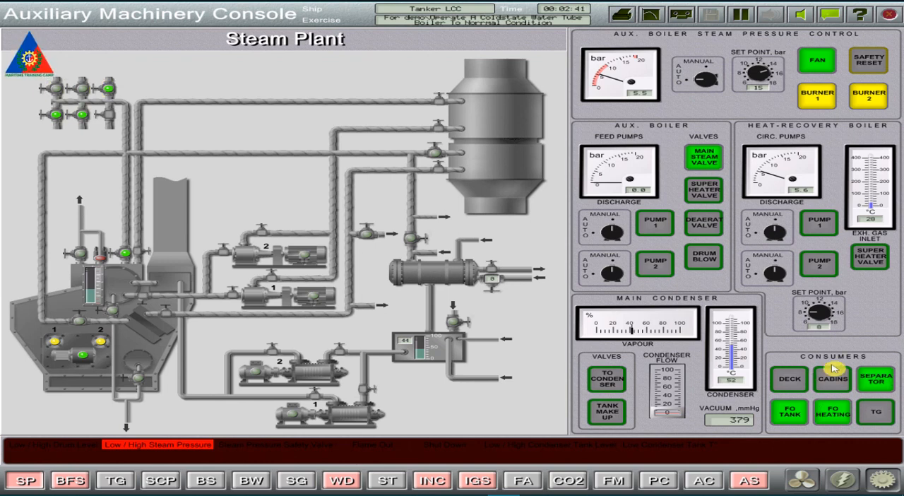
left_click(68, 481)
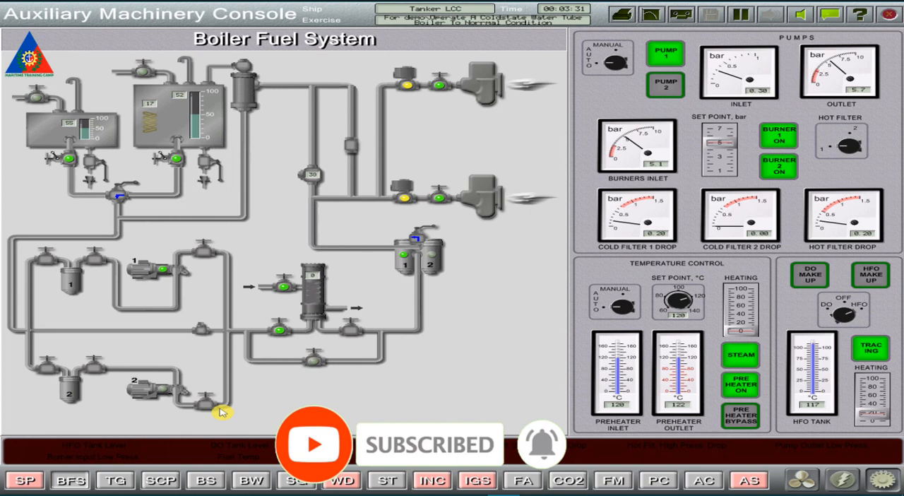
left_click(28, 480)
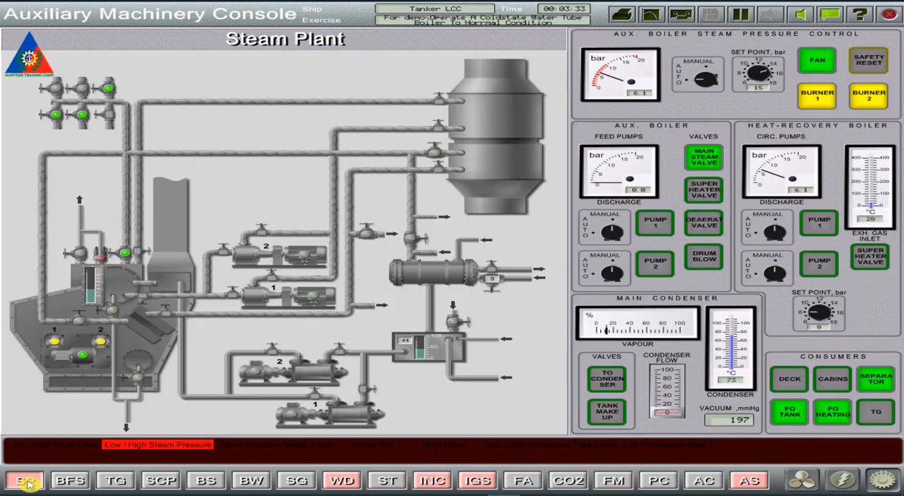
mouse_move(643, 131)
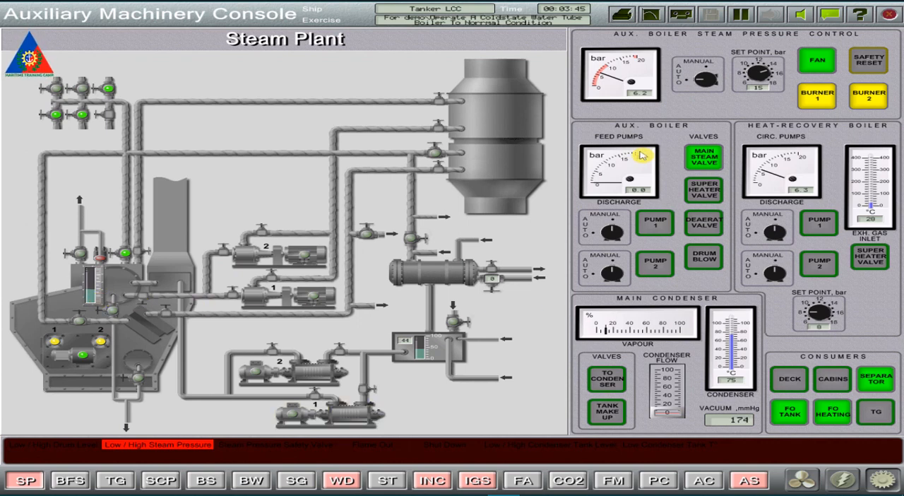
- Start feed PUMP 1 to supply water to the auxiliary boiler
left_click(653, 224)
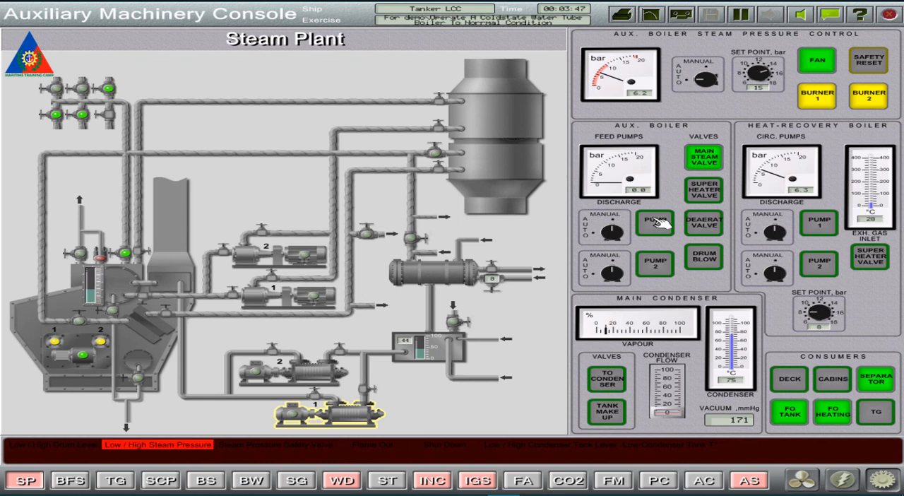
left_click(655, 224)
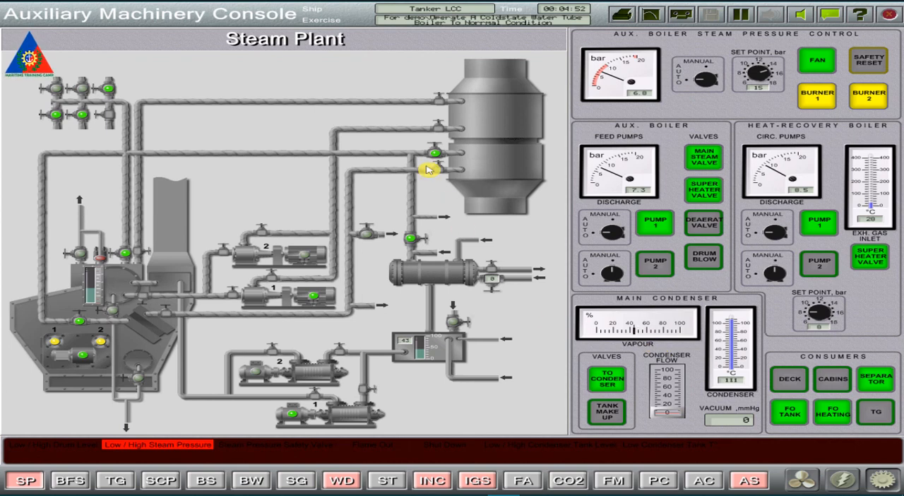
mouse_move(429, 277)
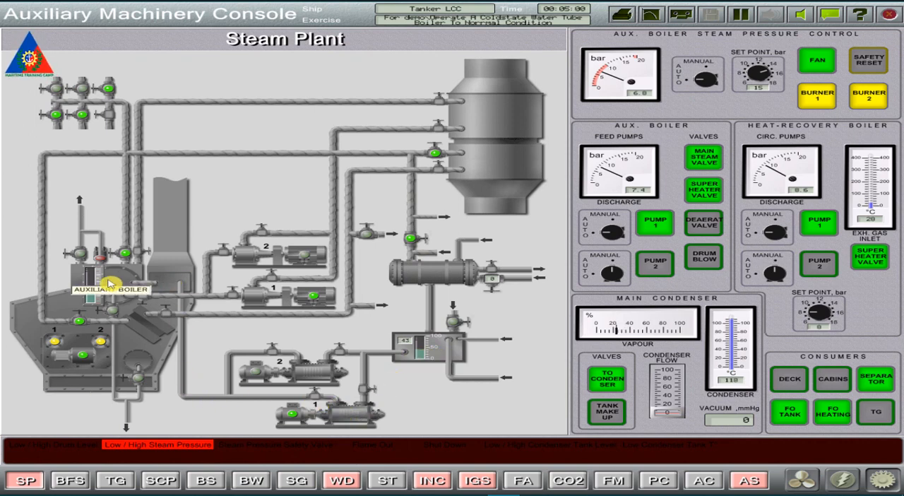
mouse_move(441, 366)
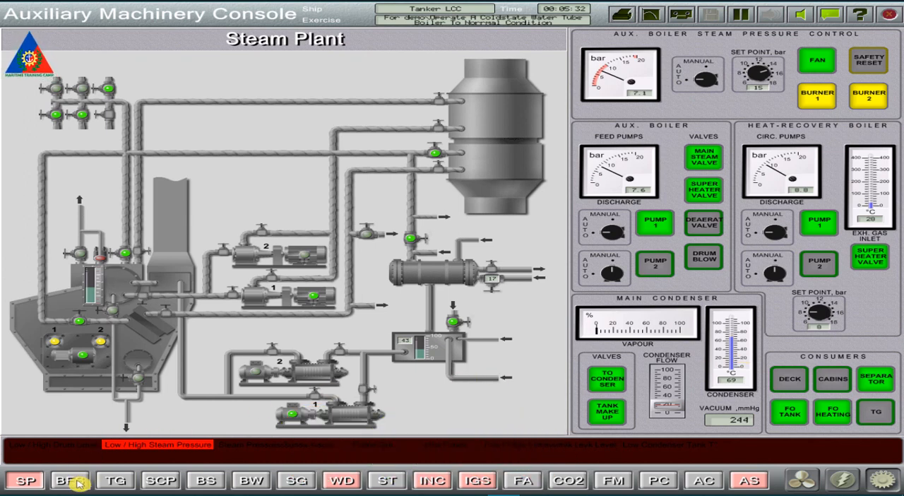
left_click(68, 480)
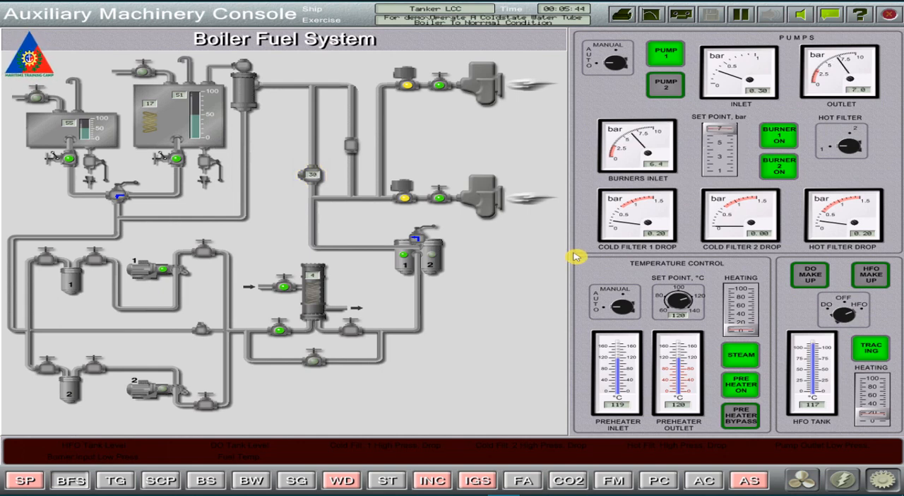
mouse_move(112, 436)
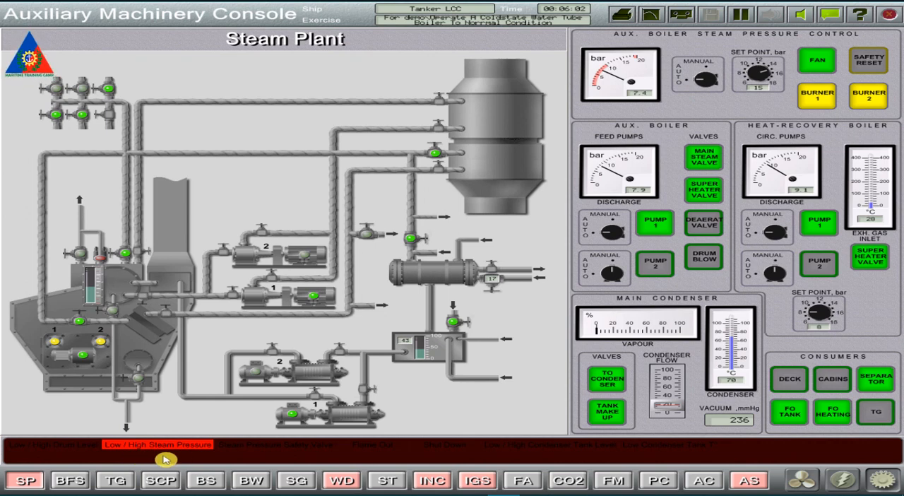
mouse_move(469, 394)
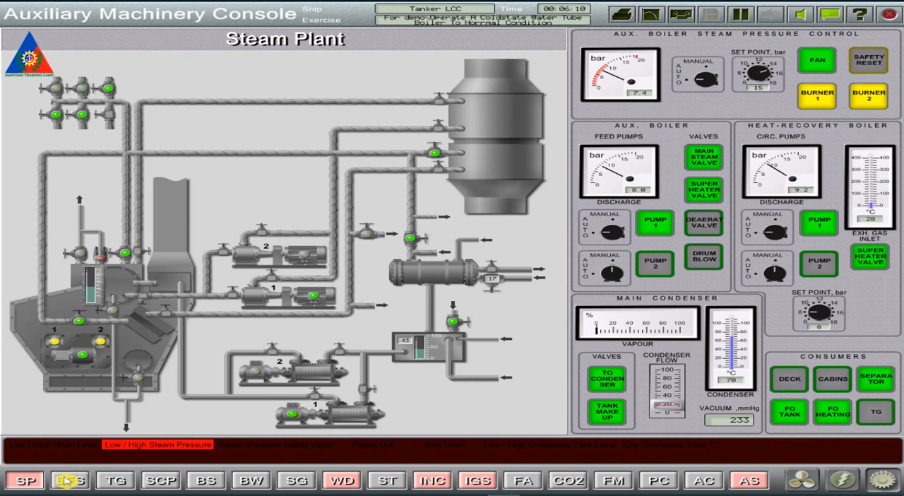
- Check the Boiler Fuel System page while boiler steam pressure builds
left_click(71, 478)
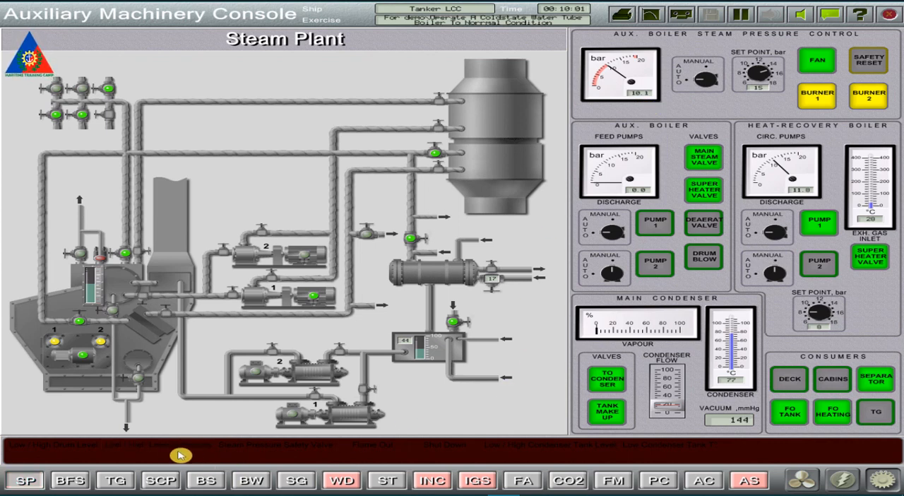
mouse_move(509, 396)
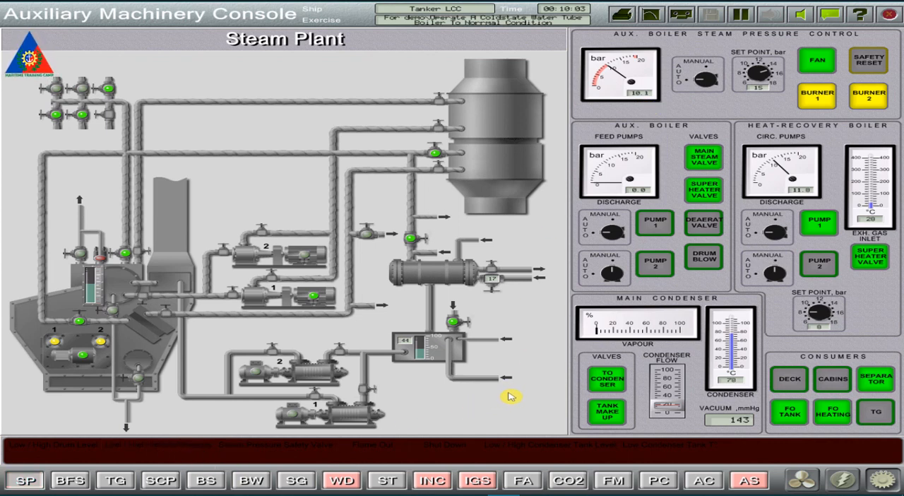